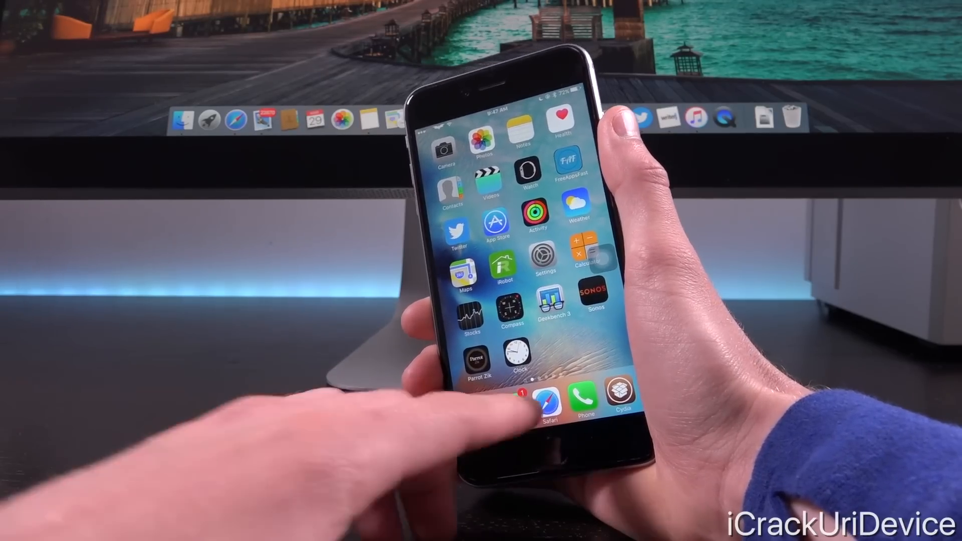
# - Return to Safari's Apple Developer tab and read the iOS 9.3 download page
pyautogui.click(545, 398)
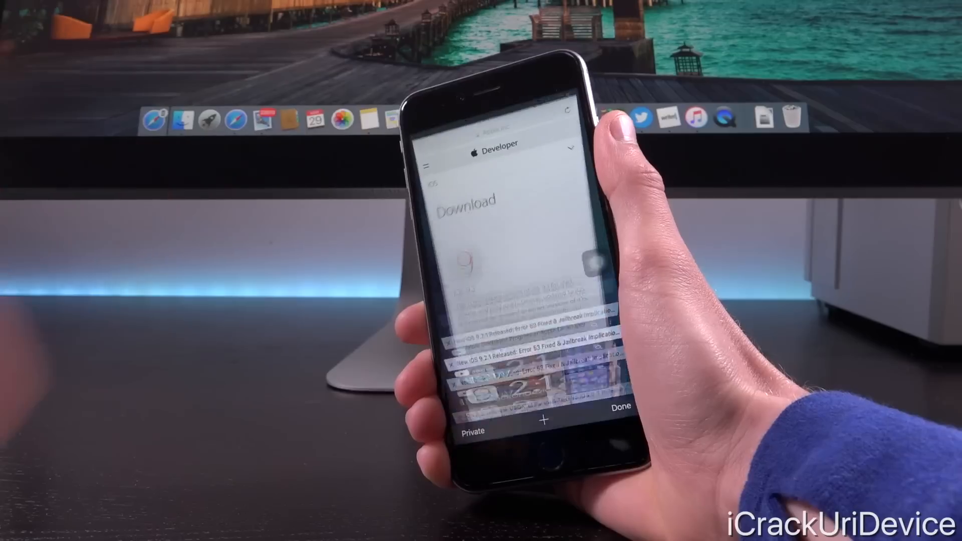
pyautogui.click(620, 406)
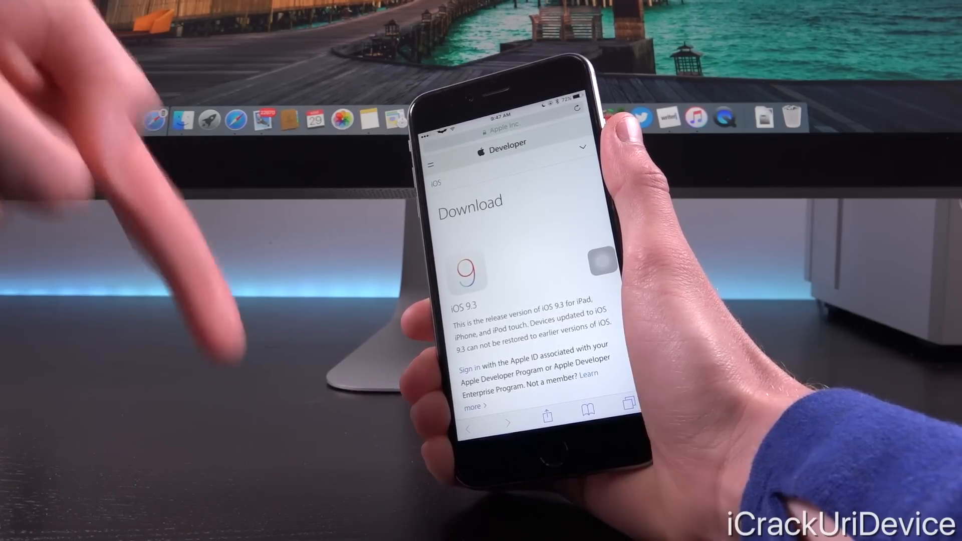
pyautogui.scroll(-3)
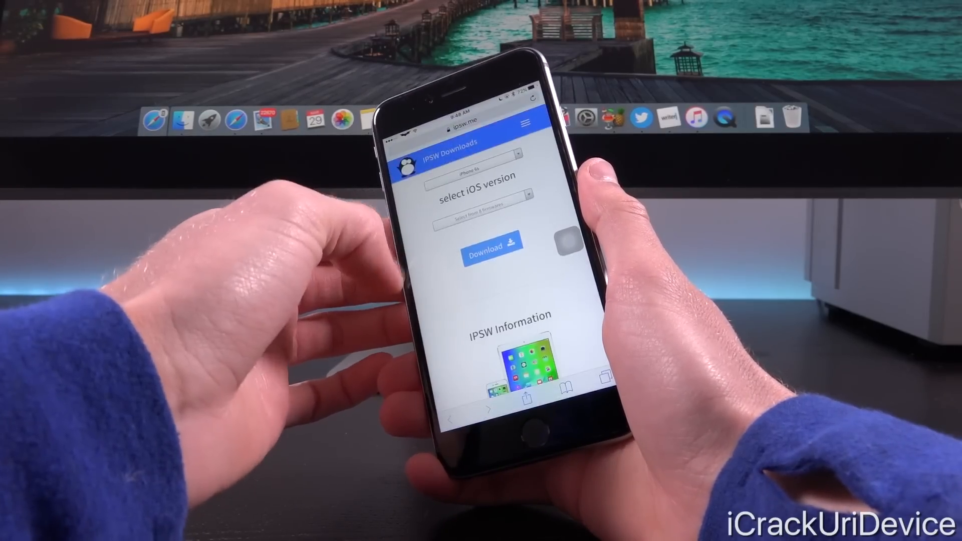
# - Open the device picker on the ipsw.me IPSW Downloads page
pyautogui.click(483, 219)
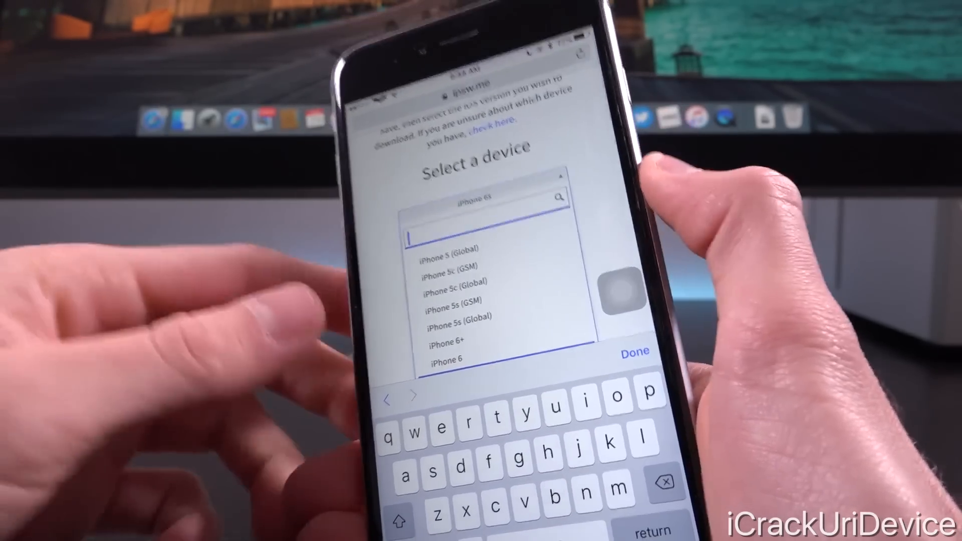
# - Choose iPhone 5s (GSM) from the filtered devices and list its 27 firmwares
pyautogui.write('ipad 2')
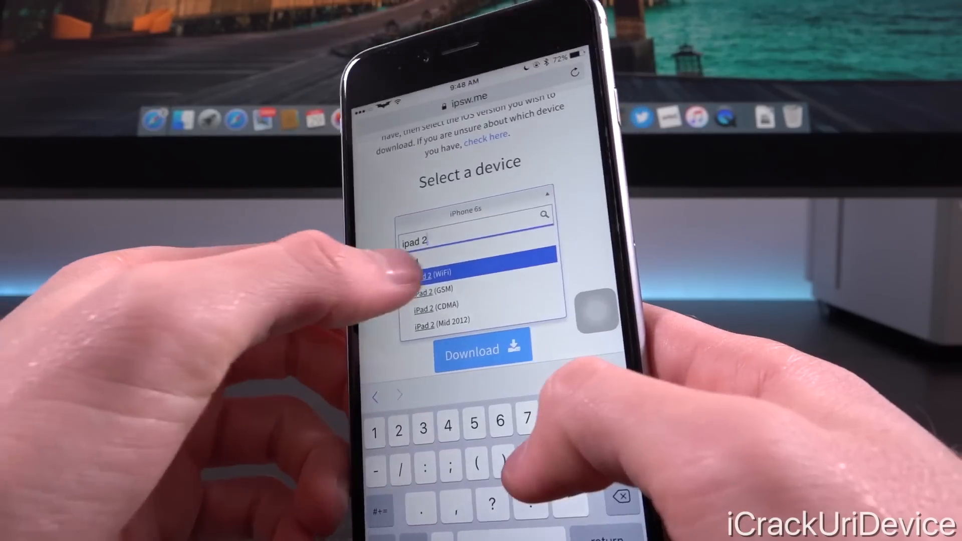
pyautogui.click(436, 272)
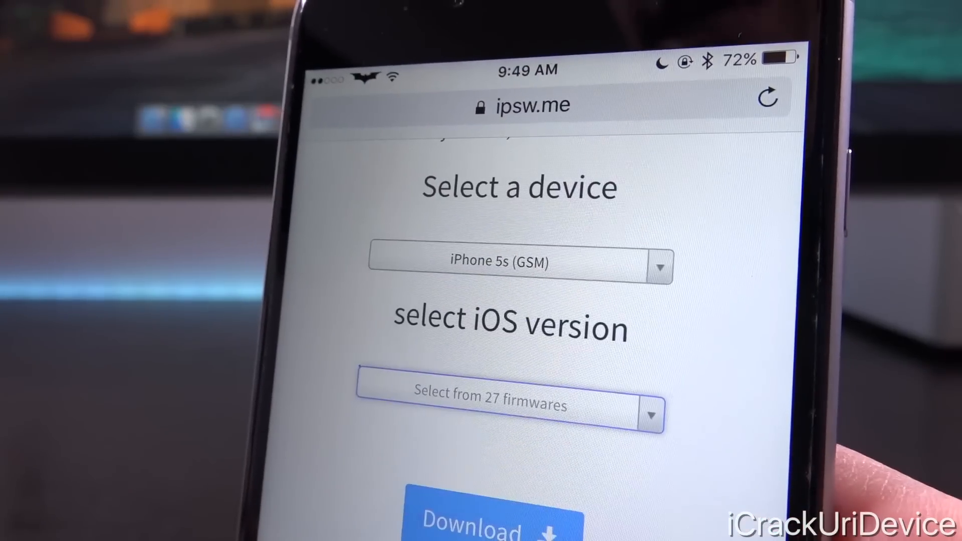
pyautogui.click(509, 403)
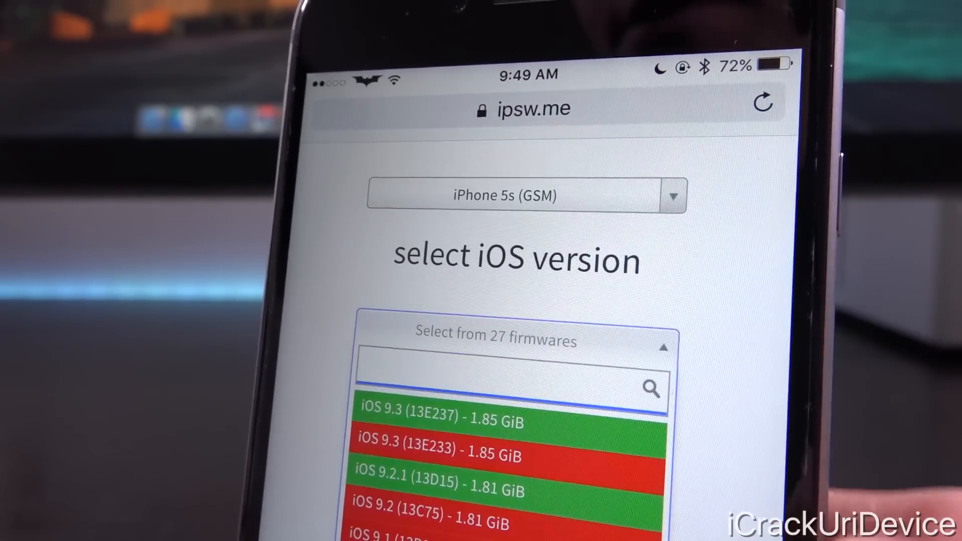